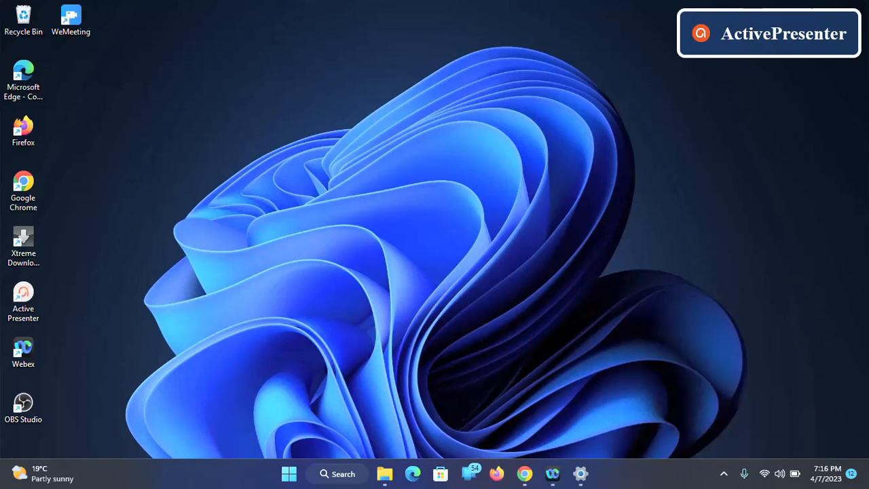
pyautogui.moveTo(525, 474)
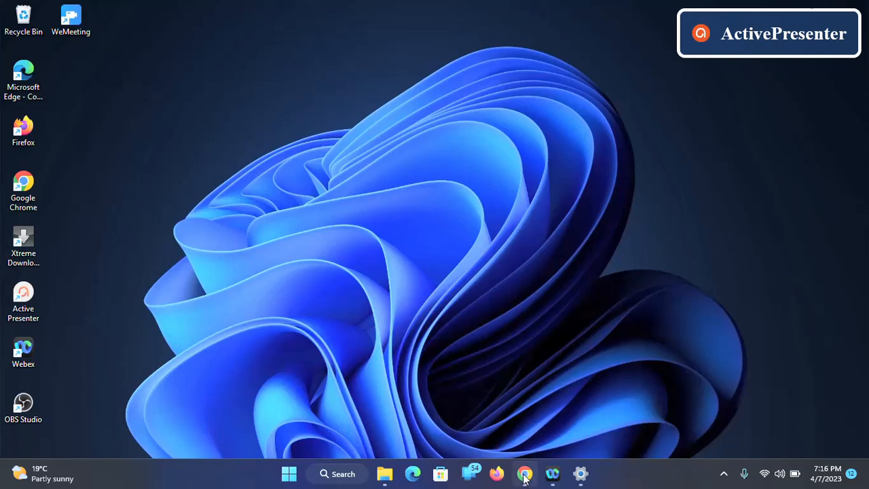
# Launch Google Chrome from the taskbar, opening the iTax PIN login page
pyautogui.click(525, 473)
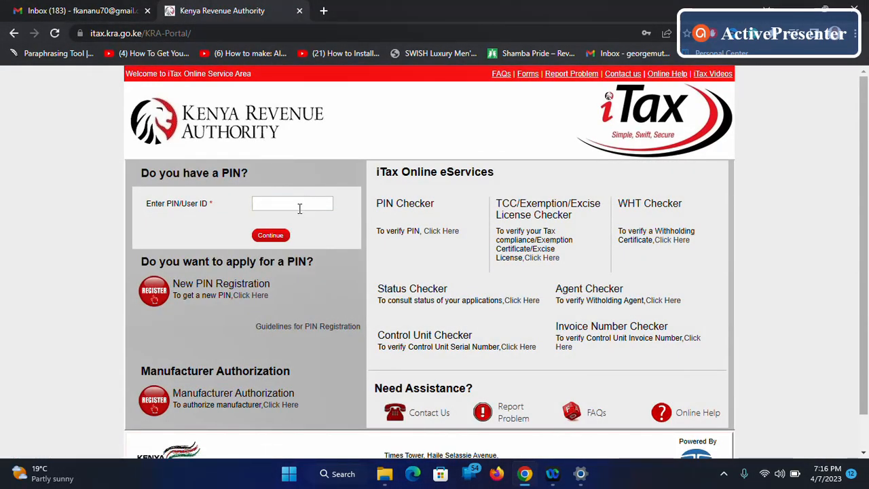
# Search Gmail for 'kra' emails with attachments, open the PIN approval email, return to iTax
pyautogui.click(82, 10)
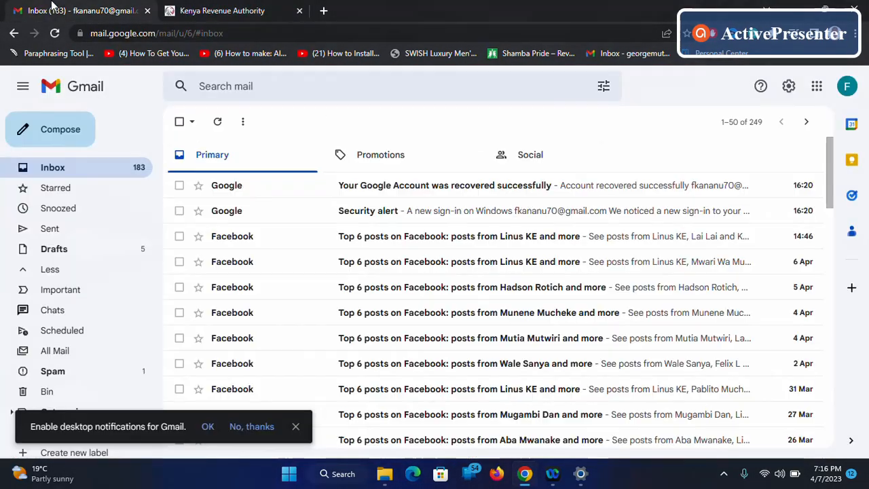
pyautogui.click(276, 86)
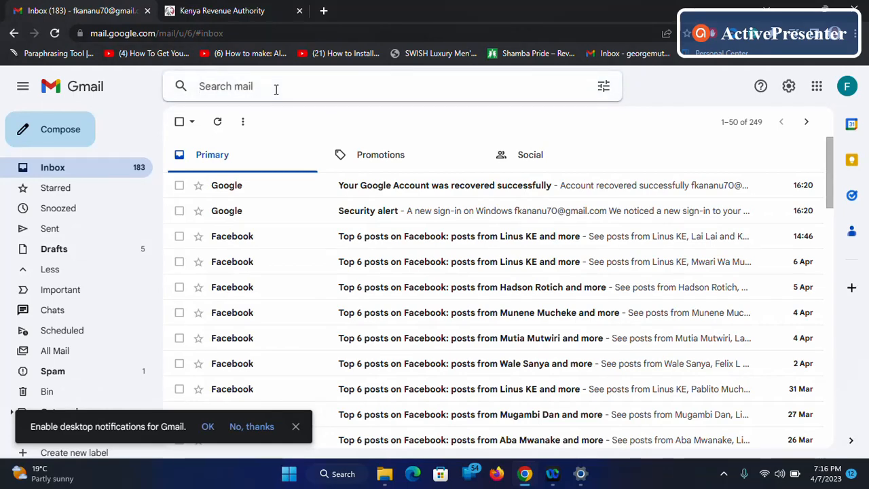
pyautogui.click(272, 86)
pyautogui.write('kra')
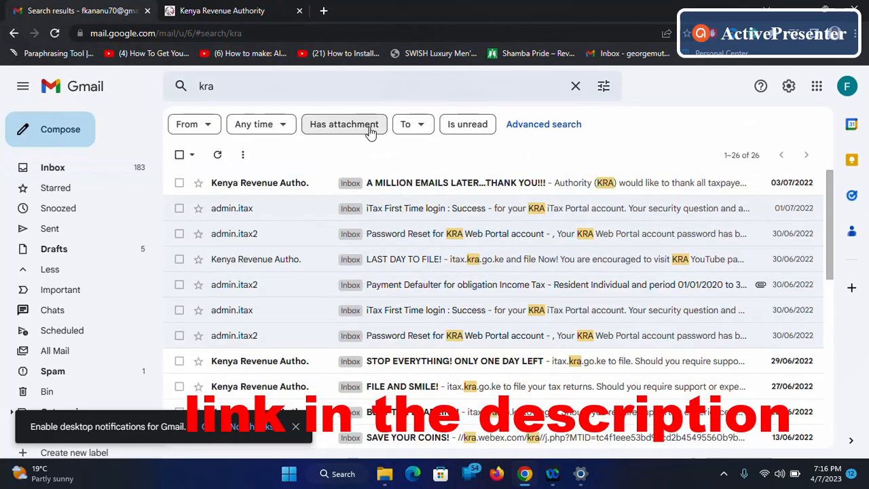
pyautogui.click(344, 124)
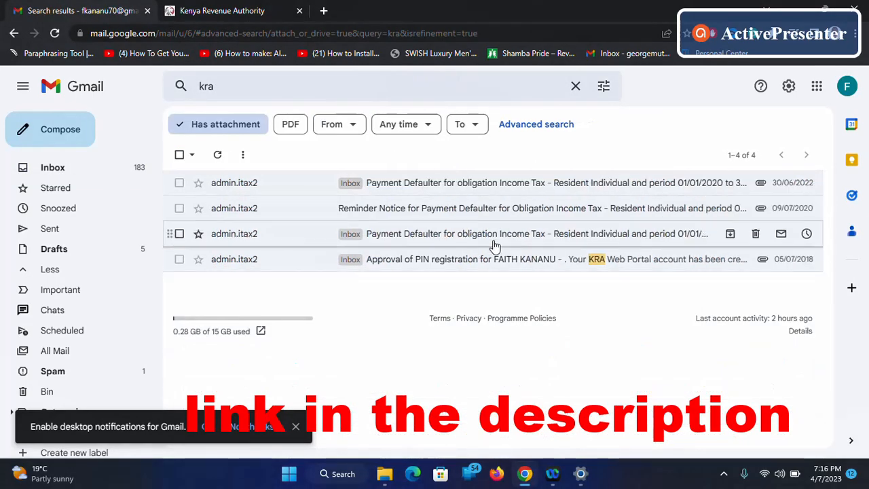
pyautogui.click(495, 259)
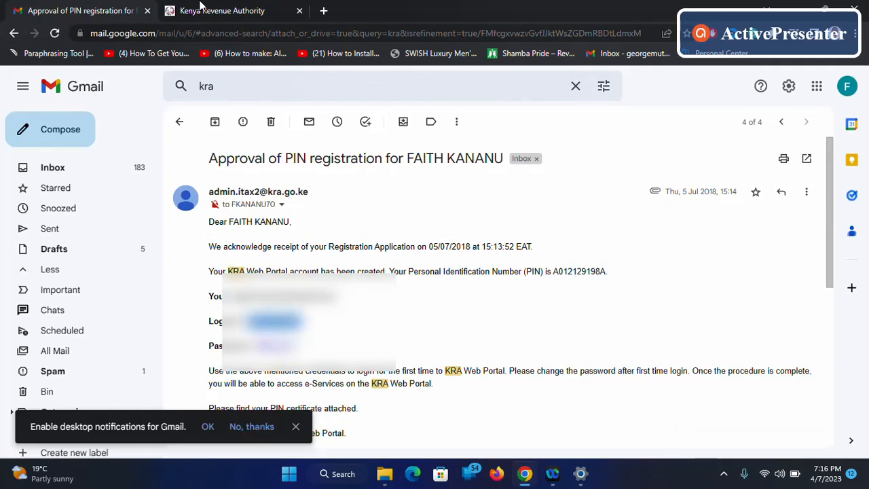
pyautogui.click(222, 10)
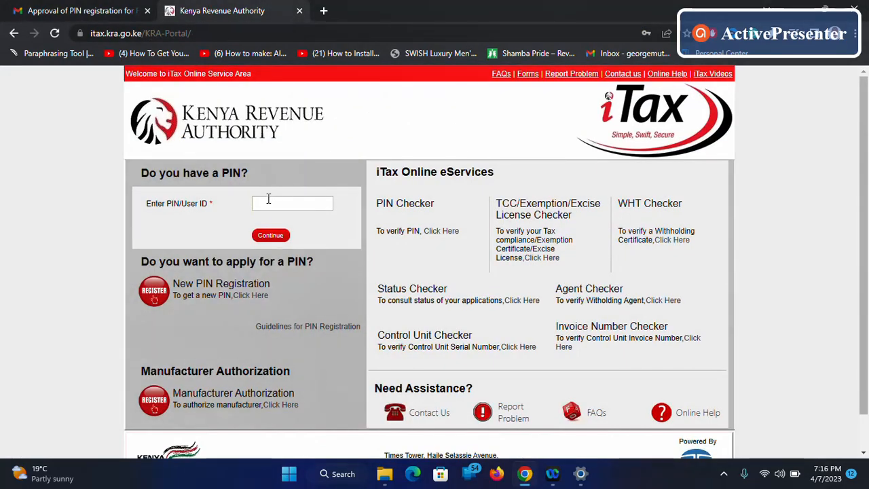
# Attempt login with PIN, password and security stamp, then dismiss the invalid-login warning
pyautogui.click(270, 235)
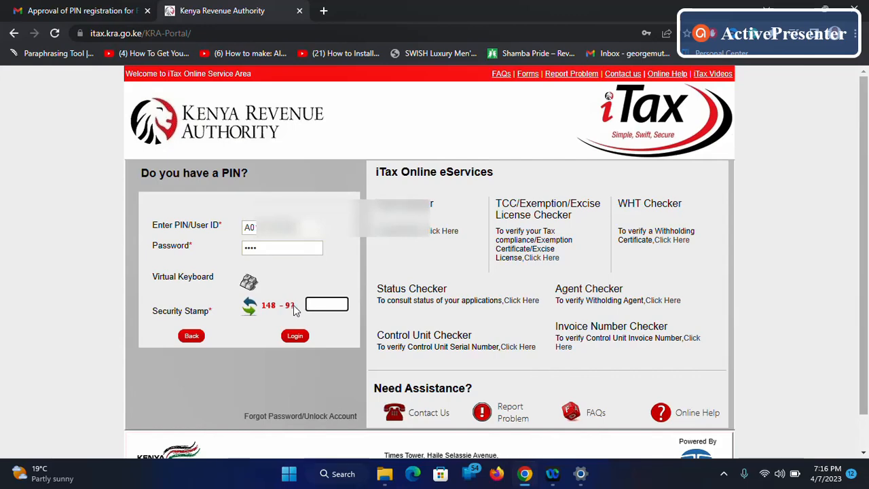
pyautogui.write('139')
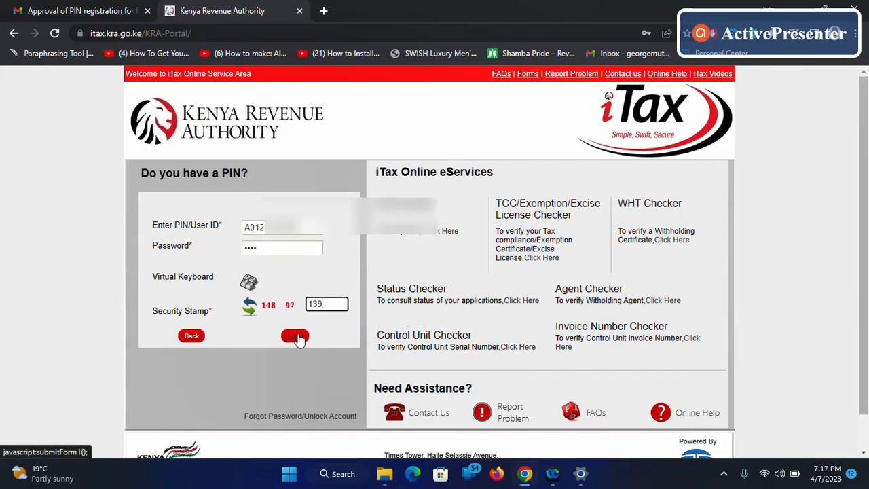
pyautogui.click(295, 335)
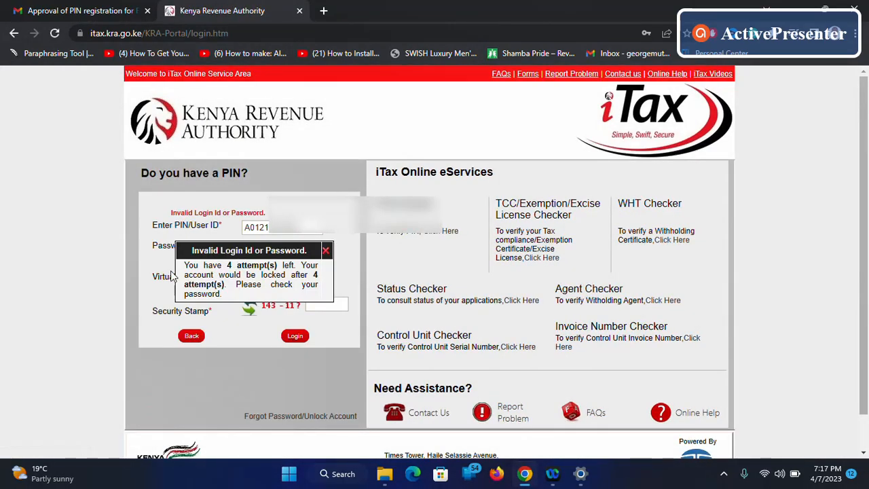
pyautogui.write('2919A')
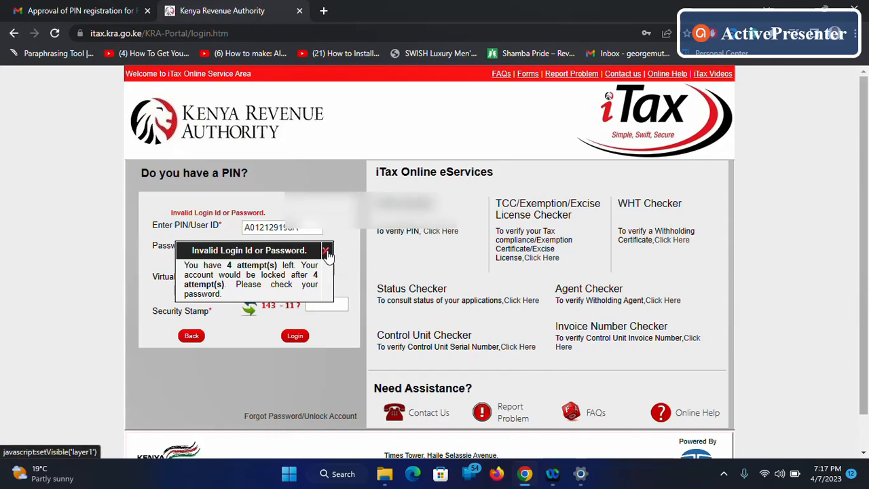
pyautogui.click(326, 251)
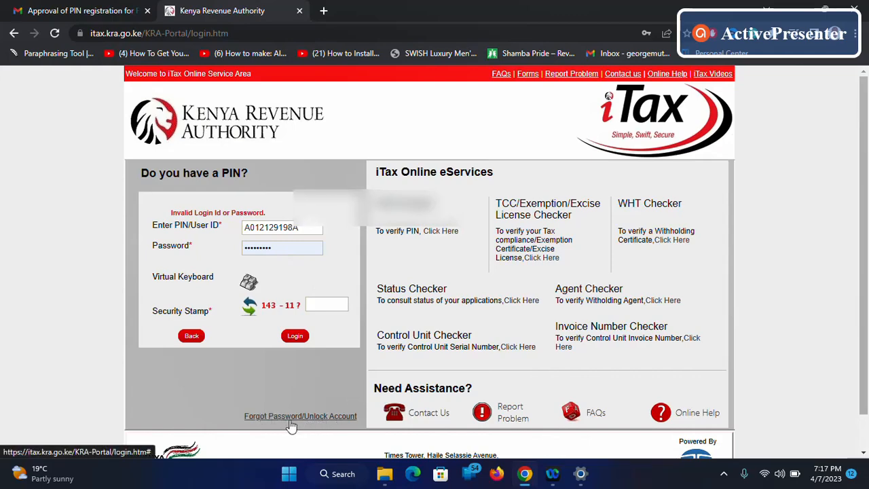
pyautogui.moveTo(329, 425)
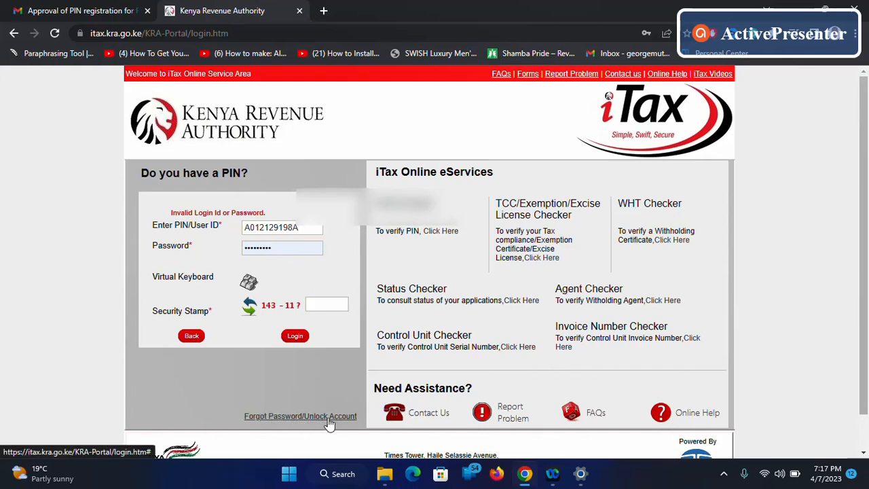
# Submit a Forgot Password reset request with the PIN and security stamp sum 174
pyautogui.click(300, 416)
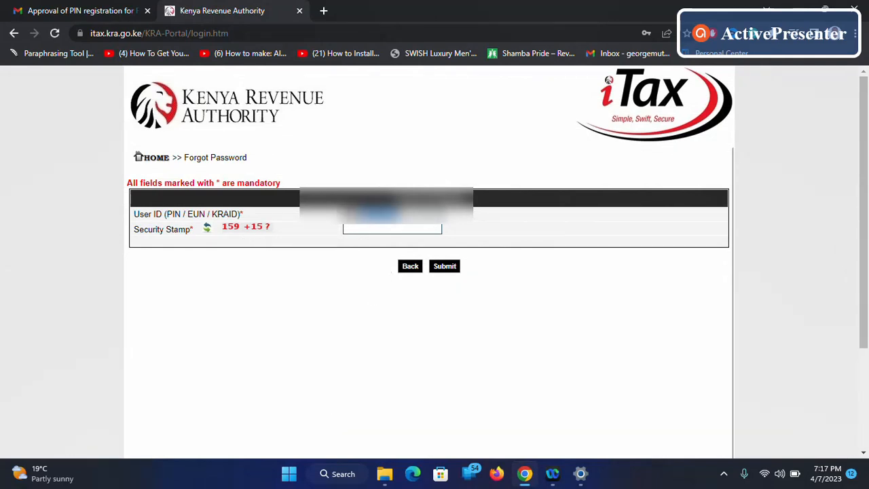
pyautogui.moveTo(239, 238)
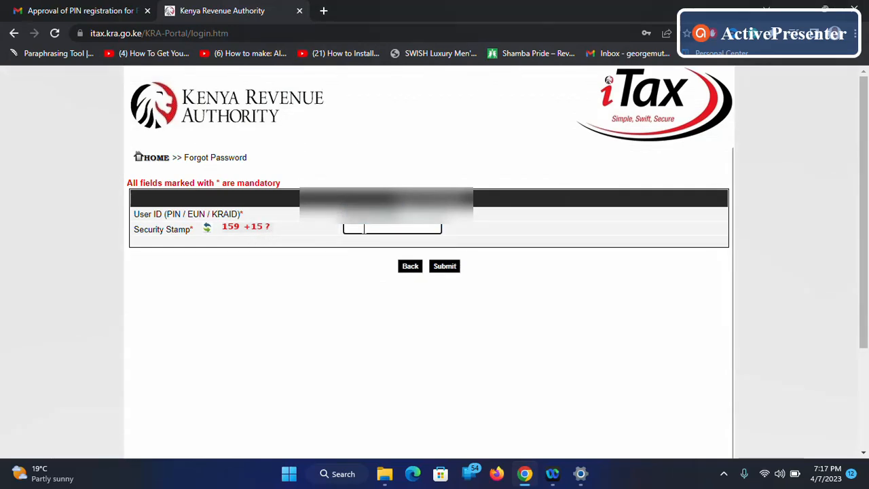
pyautogui.write('1')
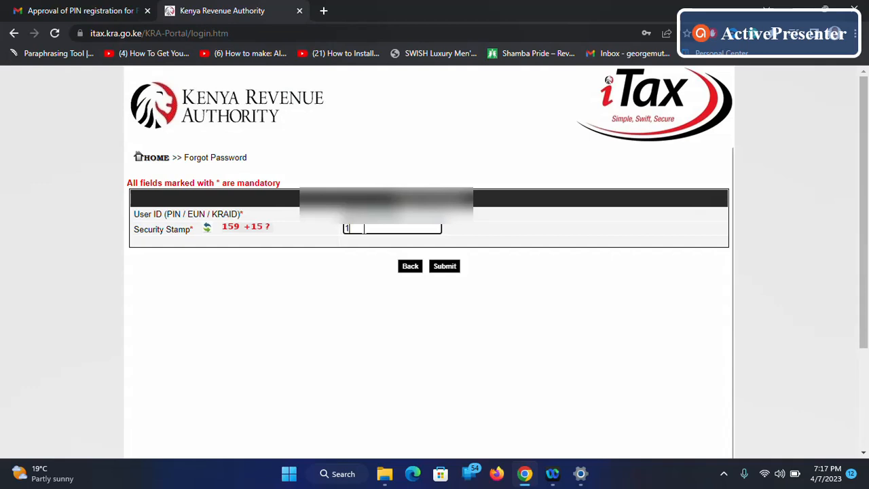
pyautogui.write('174')
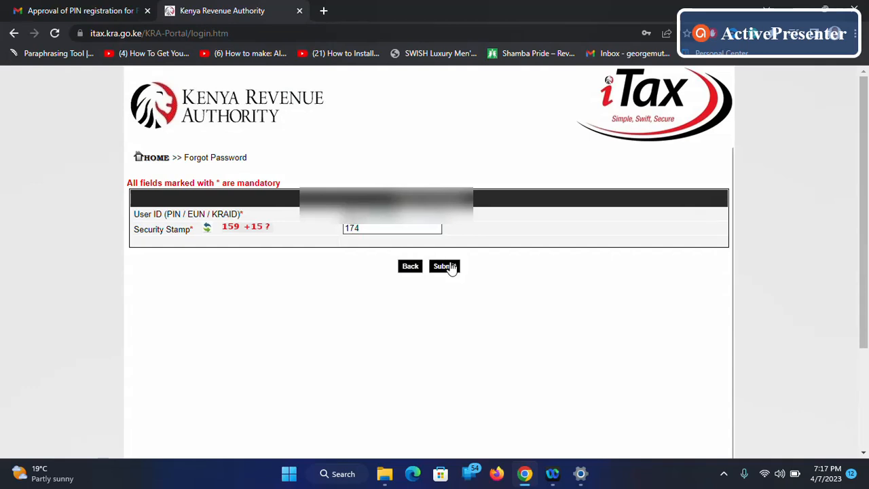
pyautogui.click(444, 266)
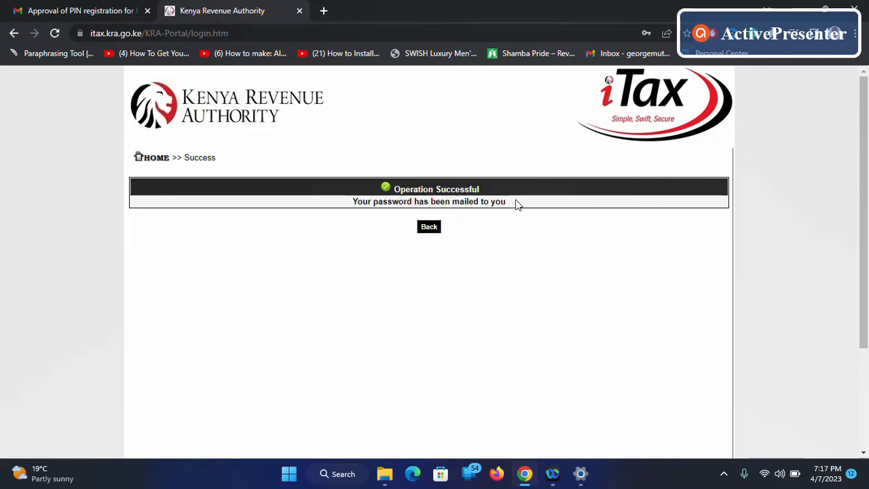
# Open the new KRA reset email, select the temporary password, and return to iTax
pyautogui.click(78, 10)
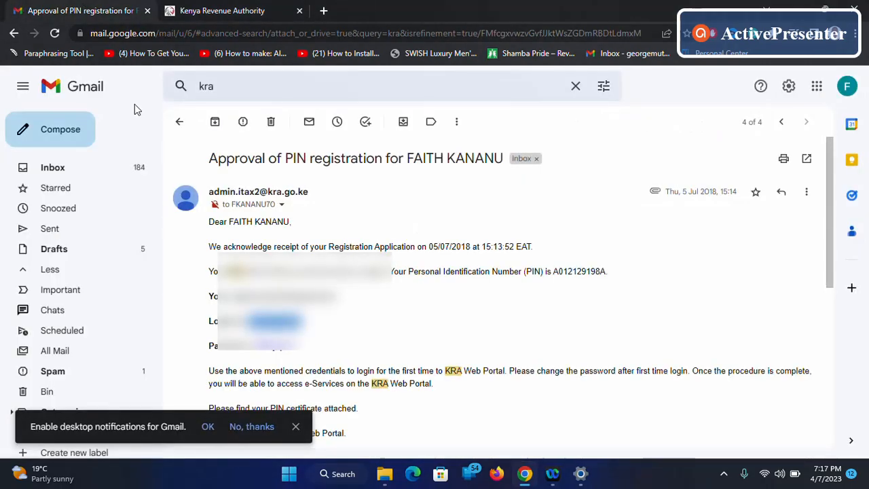
pyautogui.click(180, 122)
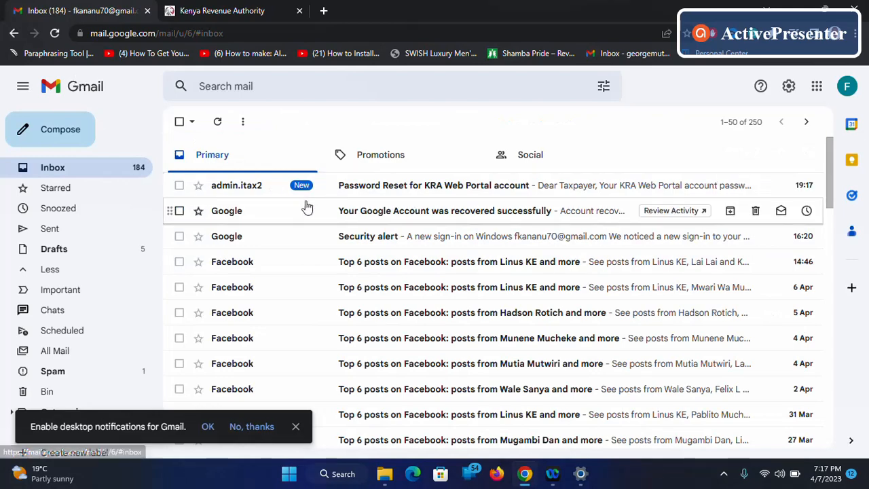
pyautogui.click(432, 184)
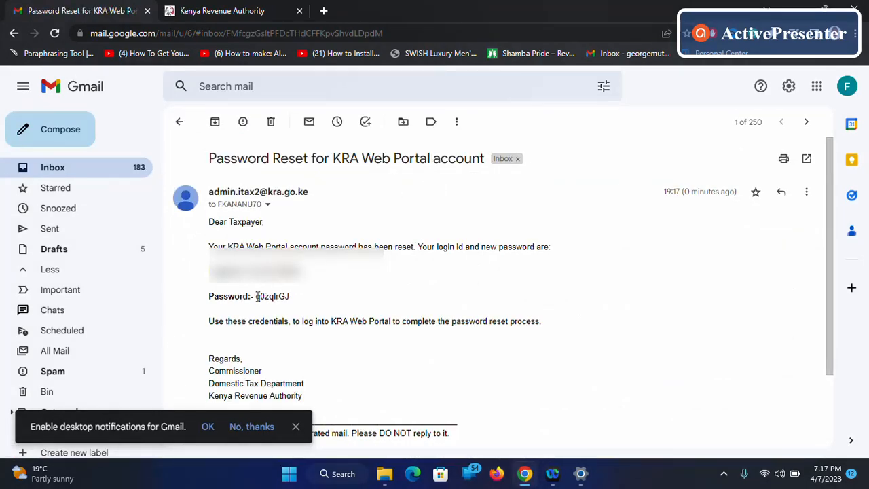
pyautogui.doubleClick(271, 296)
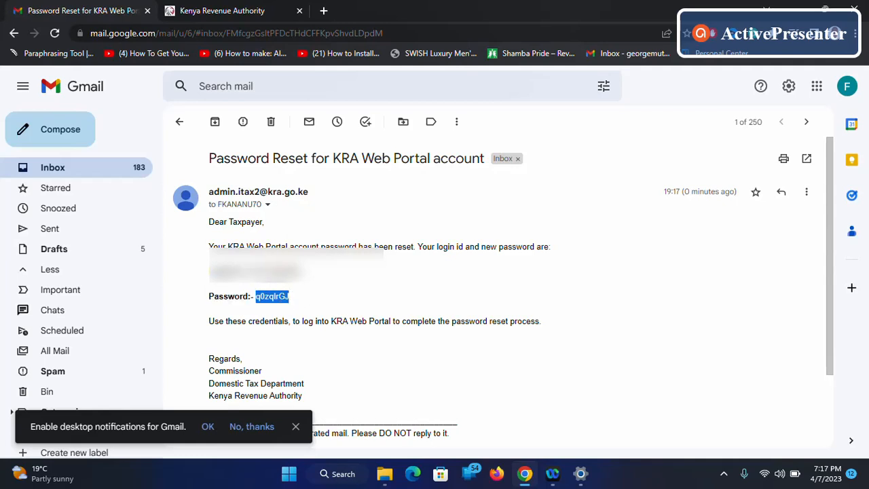
pyautogui.click(221, 10)
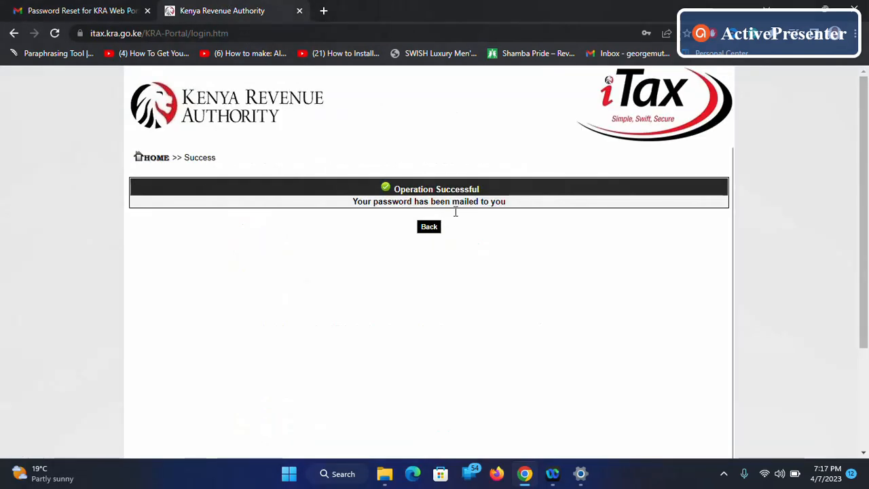
# Log in with the emailed login ID, pasted temporary password and security sum 143
pyautogui.click(428, 226)
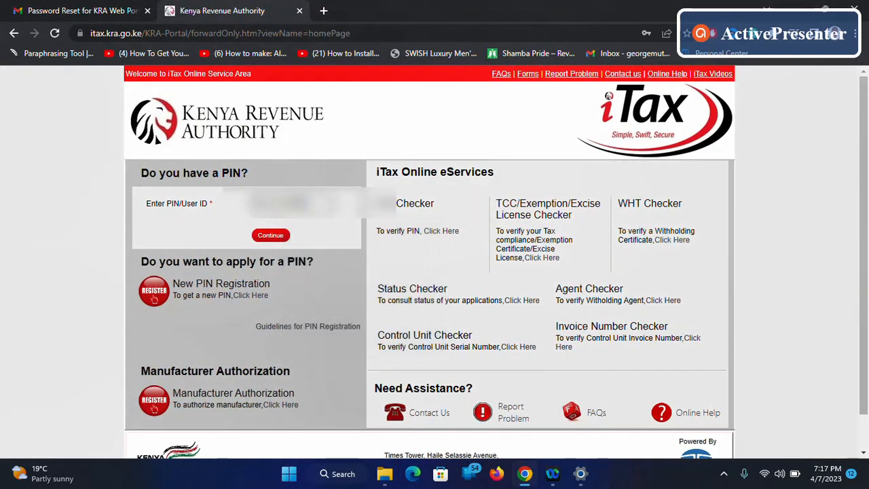
pyautogui.moveTo(332, 231)
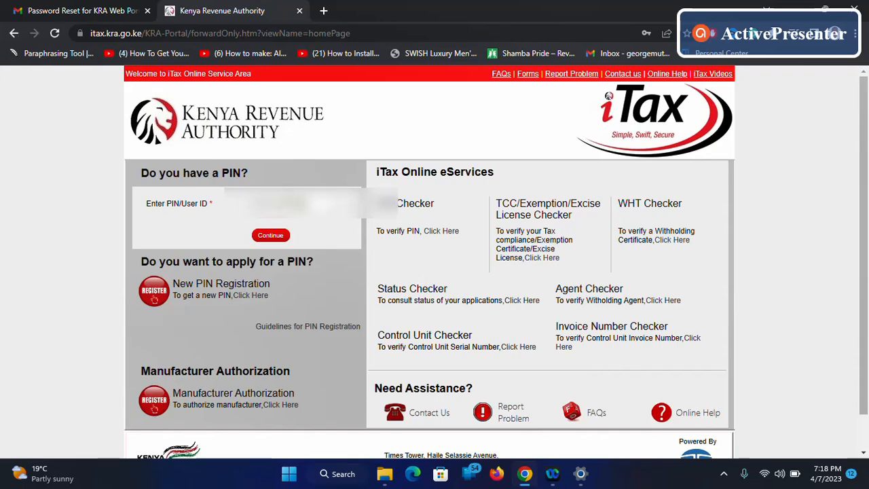
pyautogui.click(78, 10)
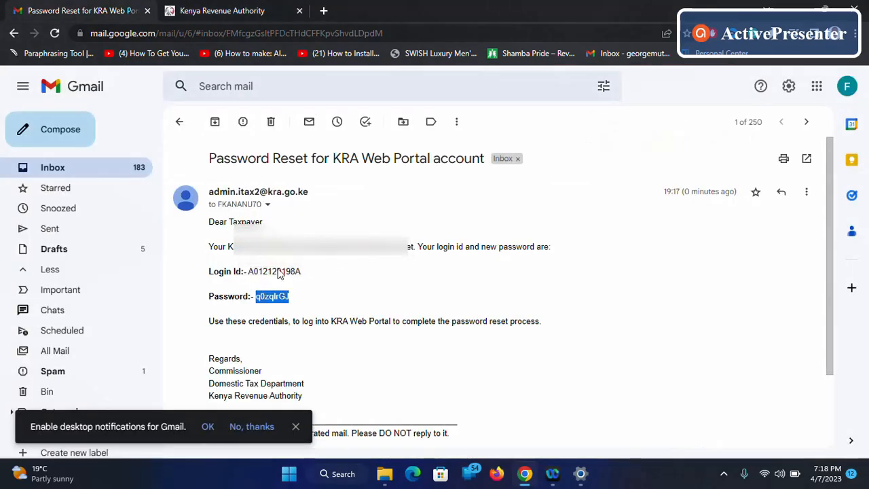
pyautogui.click(222, 10)
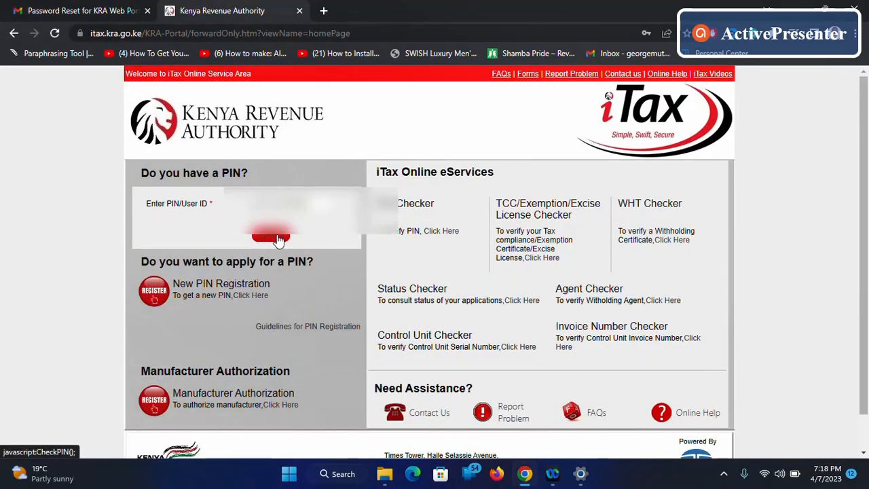
pyautogui.click(272, 234)
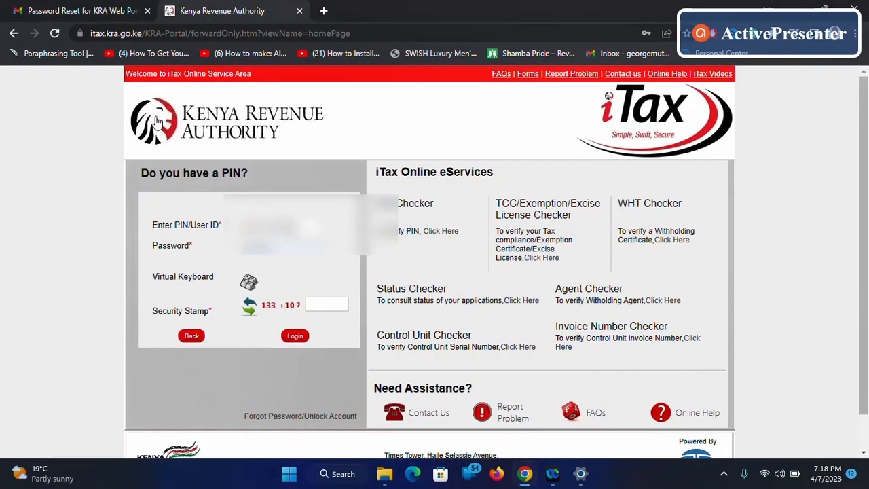
pyautogui.click(281, 224)
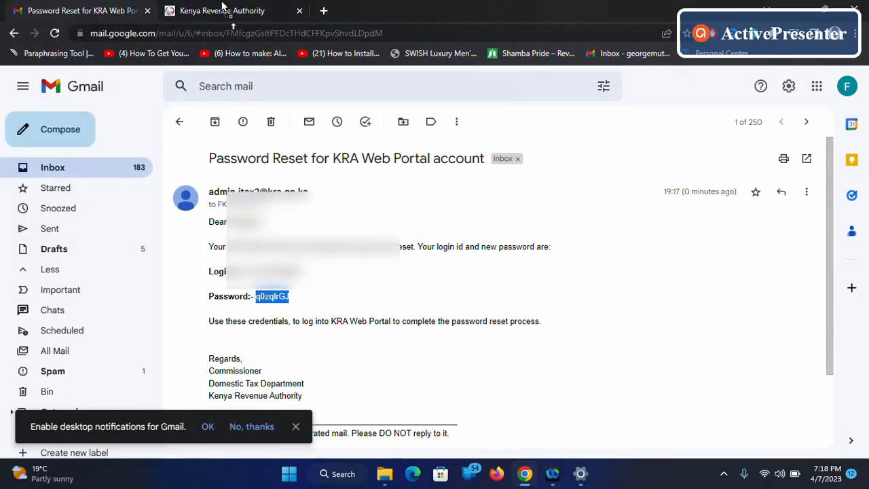
pyautogui.click(222, 11)
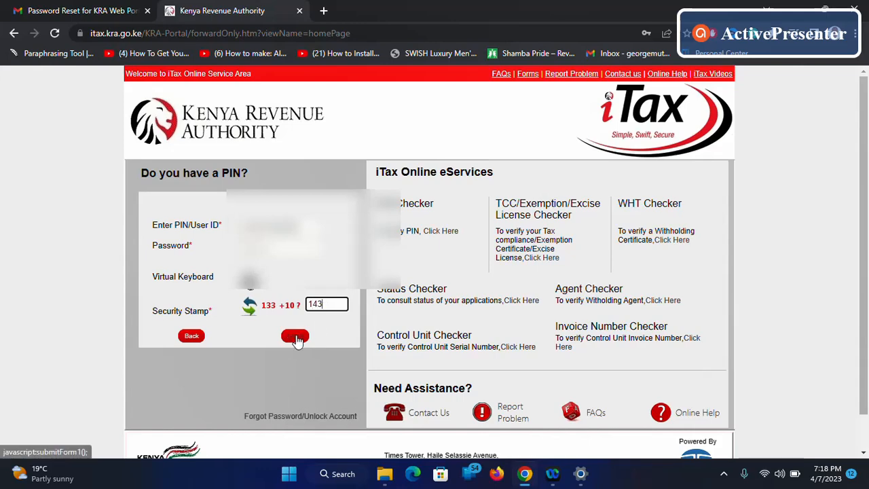
pyautogui.click(295, 336)
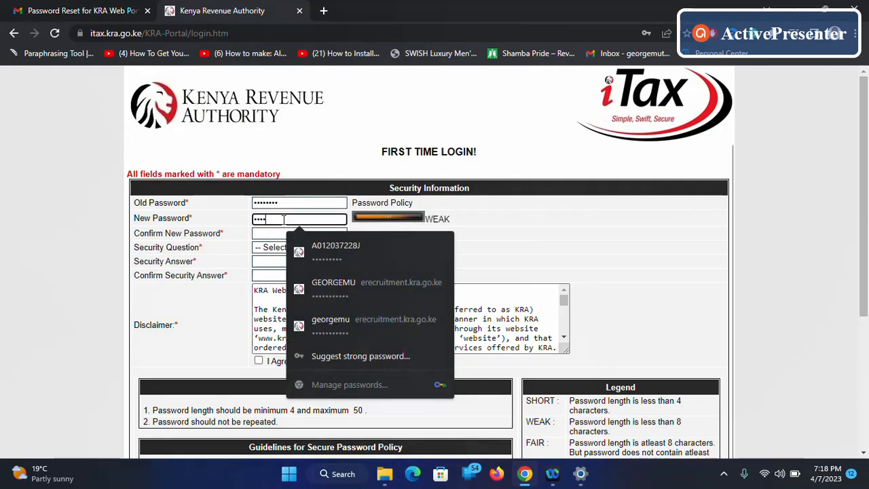
# Enter old and new passwords and choose the favorite-pet security question
pyautogui.click(298, 233)
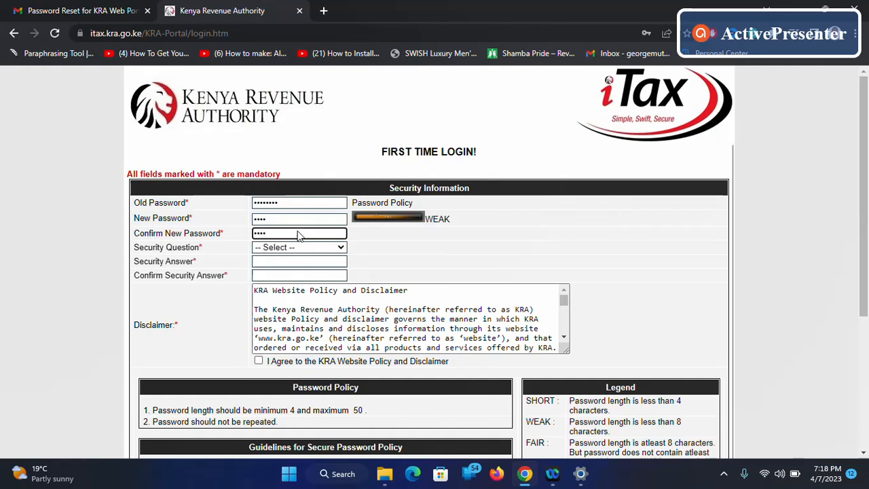
pyautogui.click(298, 247)
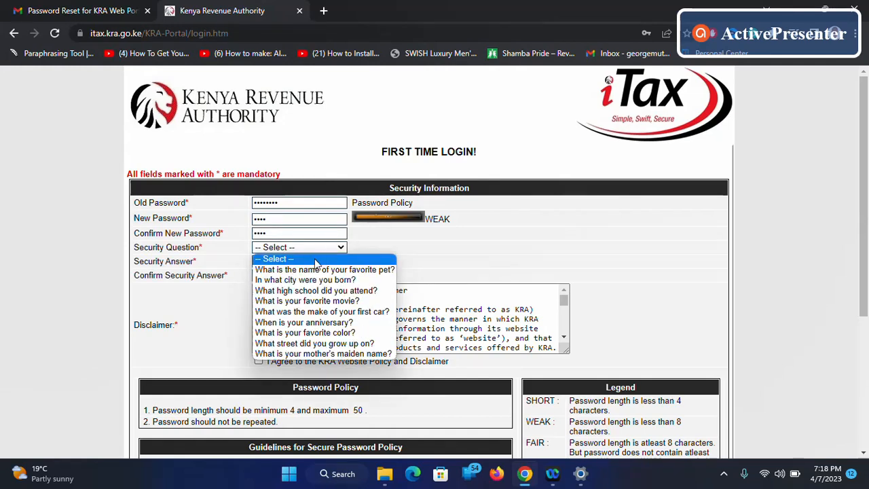
pyautogui.click(324, 269)
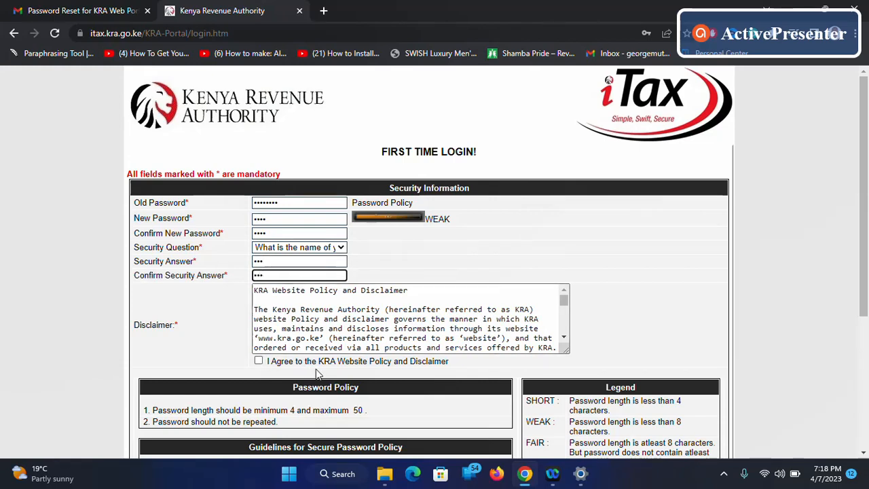
pyautogui.moveTo(280, 386)
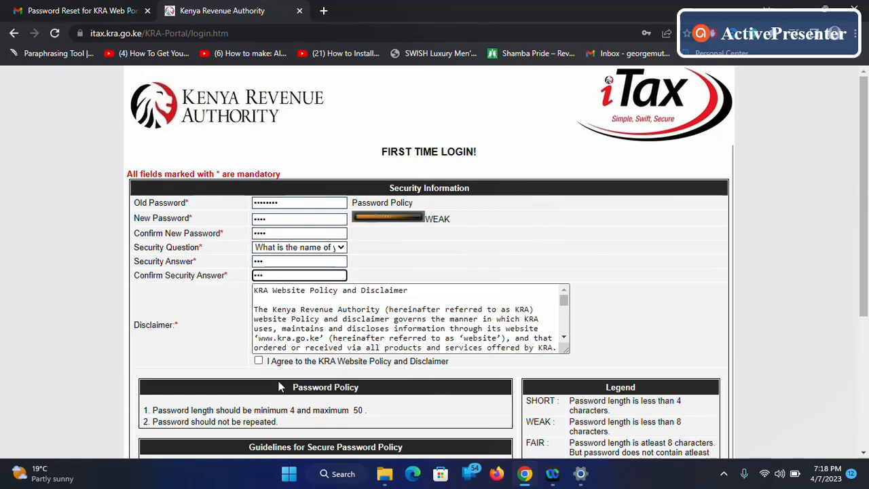
# Accept the Website Policy disclaimer and the password policy guideline checkboxes
pyautogui.click(259, 361)
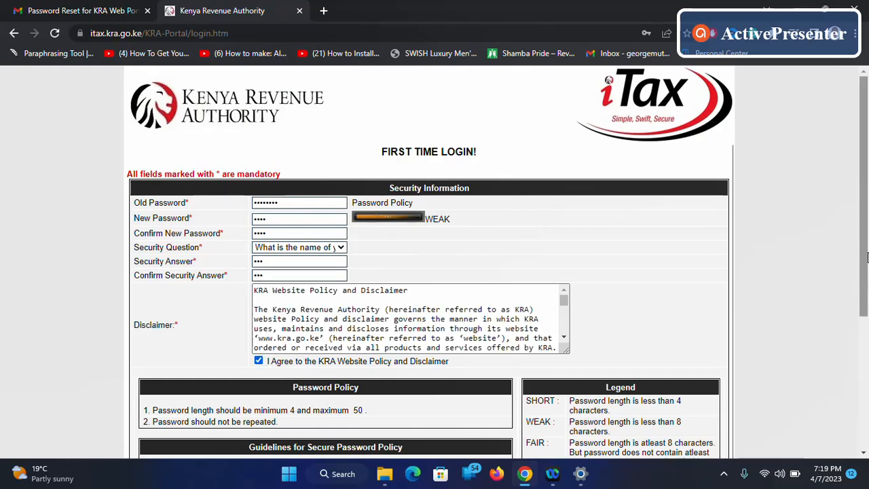
pyautogui.scroll(-3)
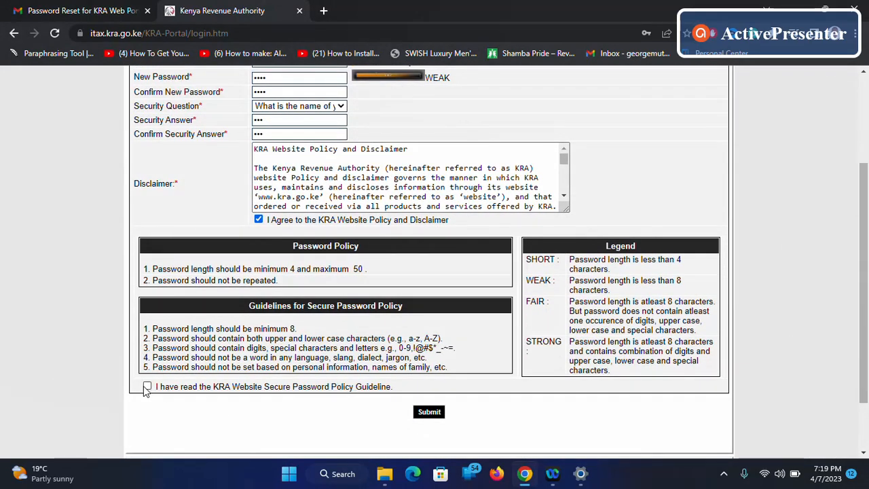
pyautogui.click(147, 386)
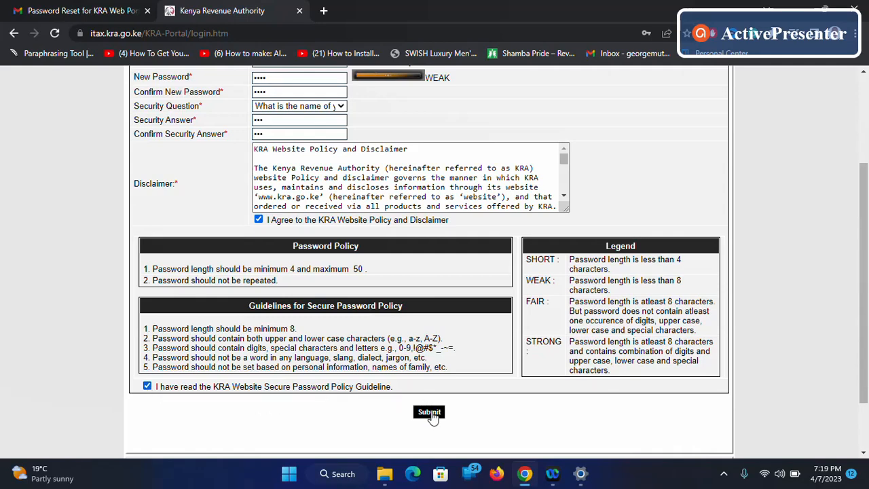
# Submit the first-time login form, acknowledge the success alert, and dismiss Chrome's password prompt
pyautogui.click(429, 412)
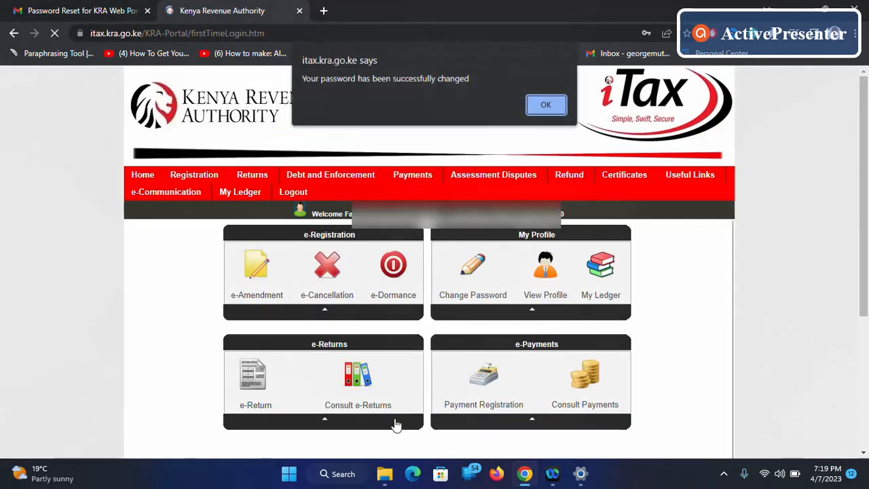
pyautogui.click(546, 105)
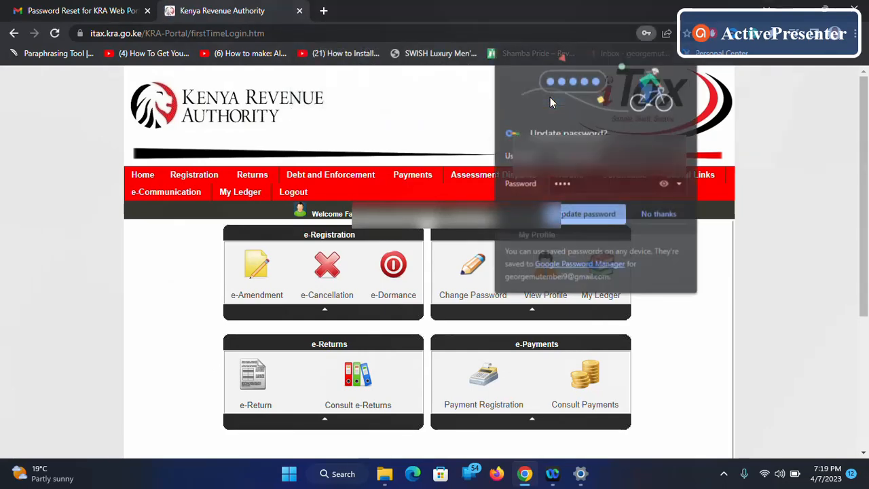
pyautogui.click(657, 213)
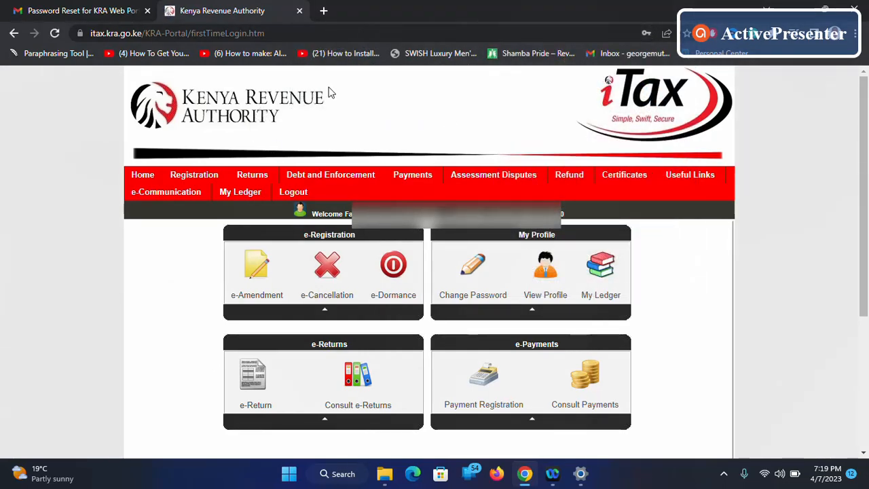
pyautogui.moveTo(439, 144)
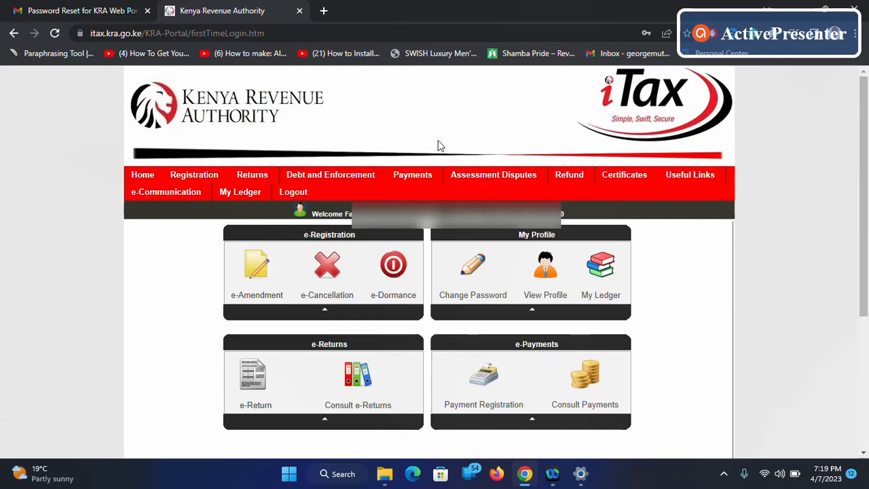
pyautogui.moveTo(152, 290)
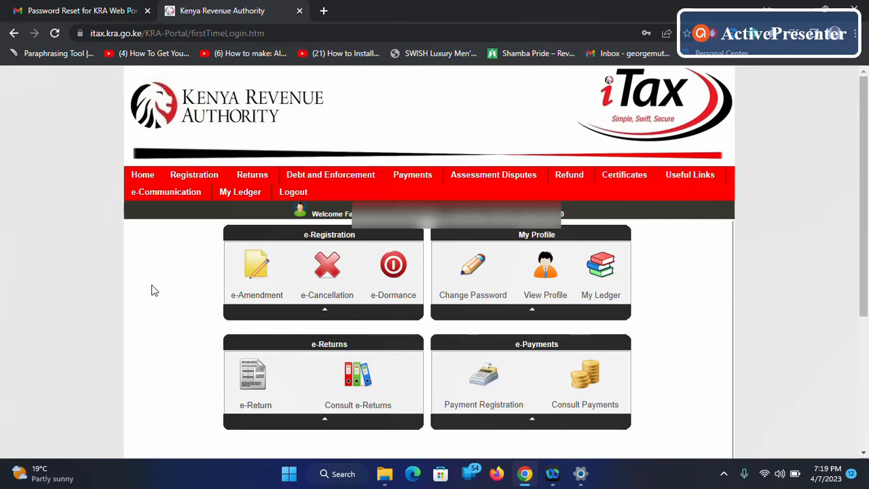